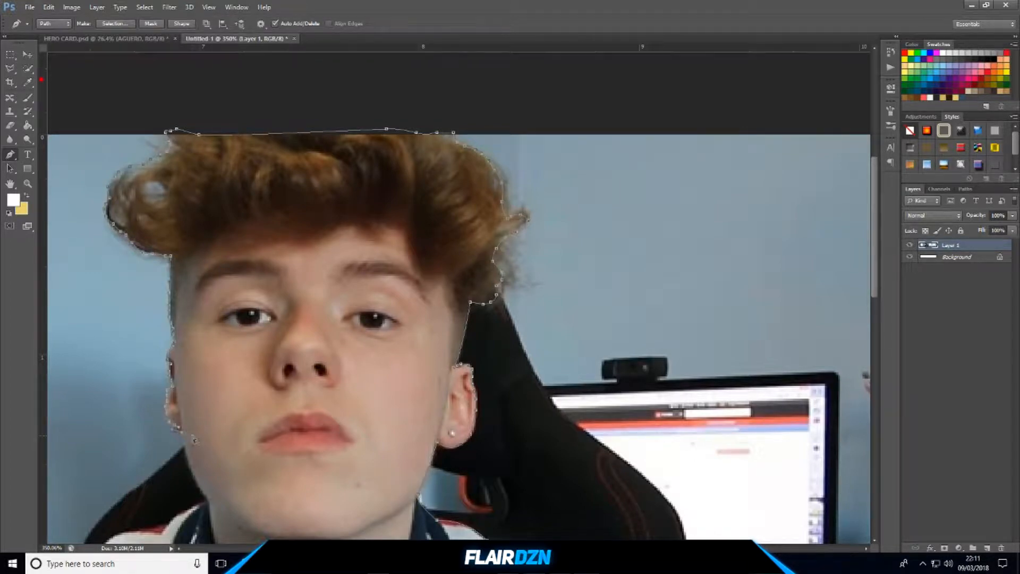
Step: Cut out the subject and lay the photo collage over the channel screenshot with a red Color Dodge gradient wash
{"action": "scroll", "scroll_direction": "down", "scroll_amount": 3}
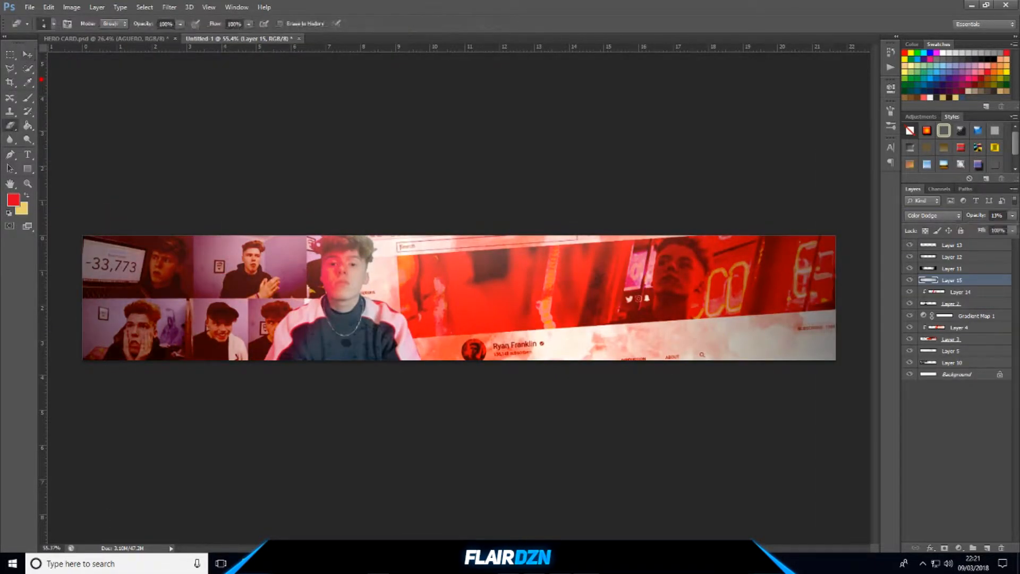
Step: Set RYAN and FRANKLIN in a white script font beside the person and Free Transform the FRANKLIN layer
{"action": "left_click", "coordinate": [169, 6]}
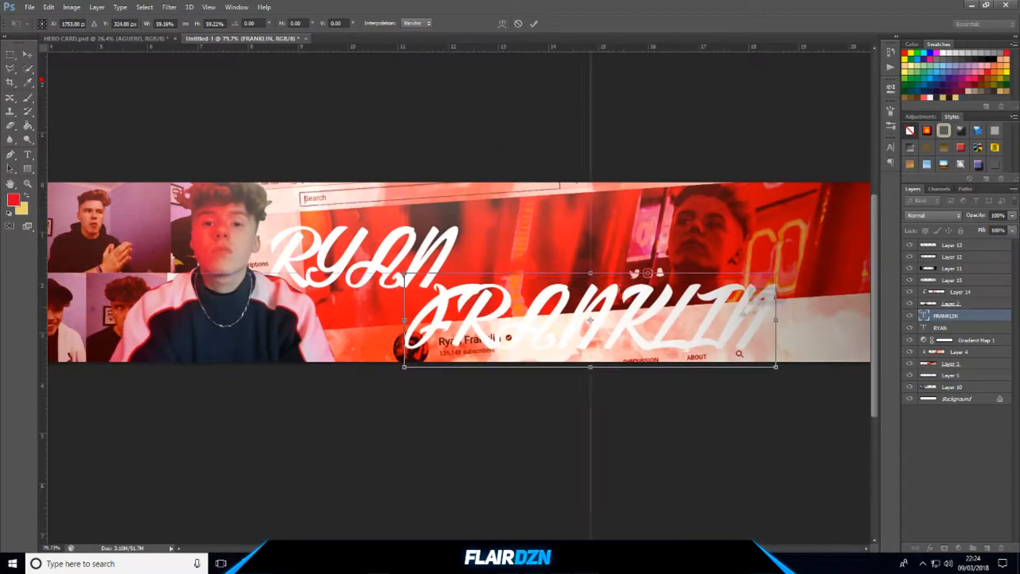
{"action": "left_click", "coordinate": [107, 23]}
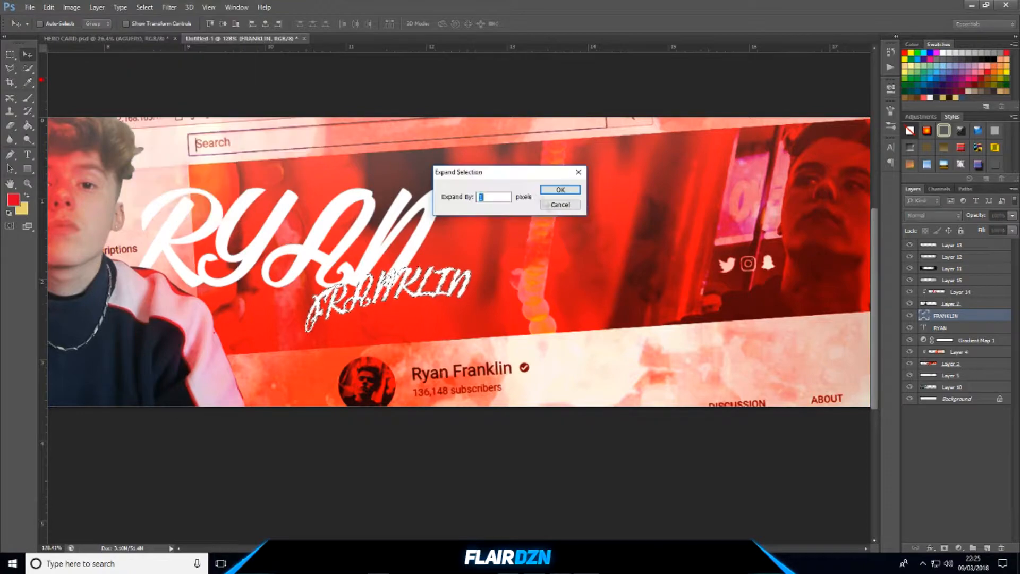
Step: Scale FRANKLIN down under RYAN, load its selection and expand it via Select > Modify > Expand
{"action": "left_click", "coordinate": [560, 189]}
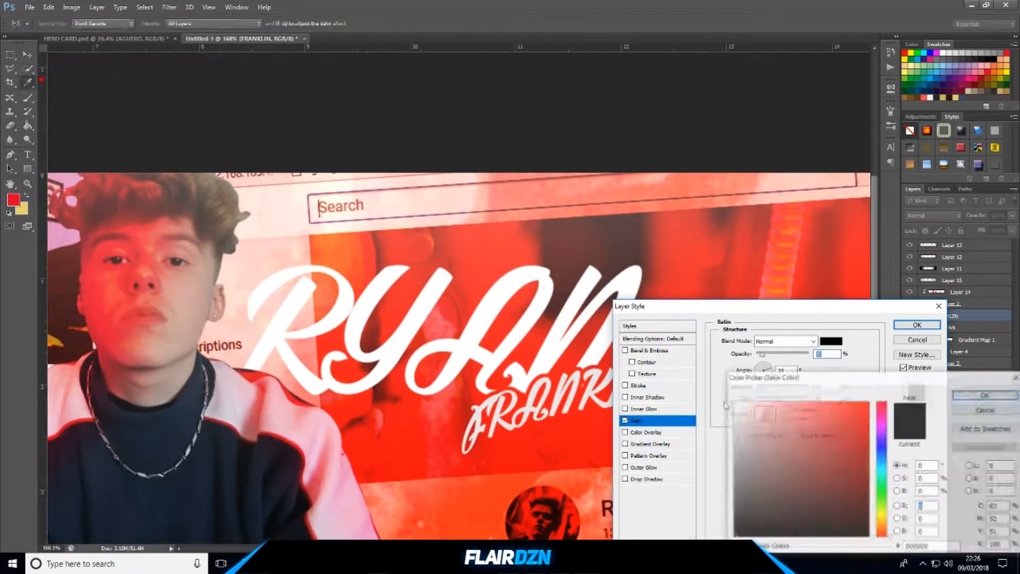
Step: Apply Satin, Outer Glow and Drop Shadow layer styles to RYAN, then show the Exclusive CC Pack document
{"action": "left_click", "coordinate": [644, 478]}
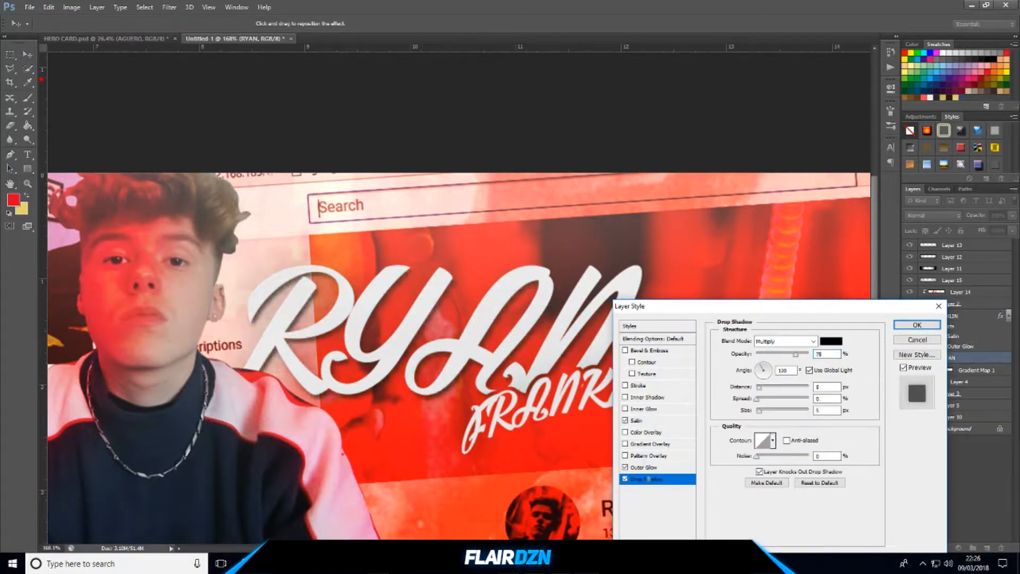
{"action": "left_click", "coordinate": [917, 325]}
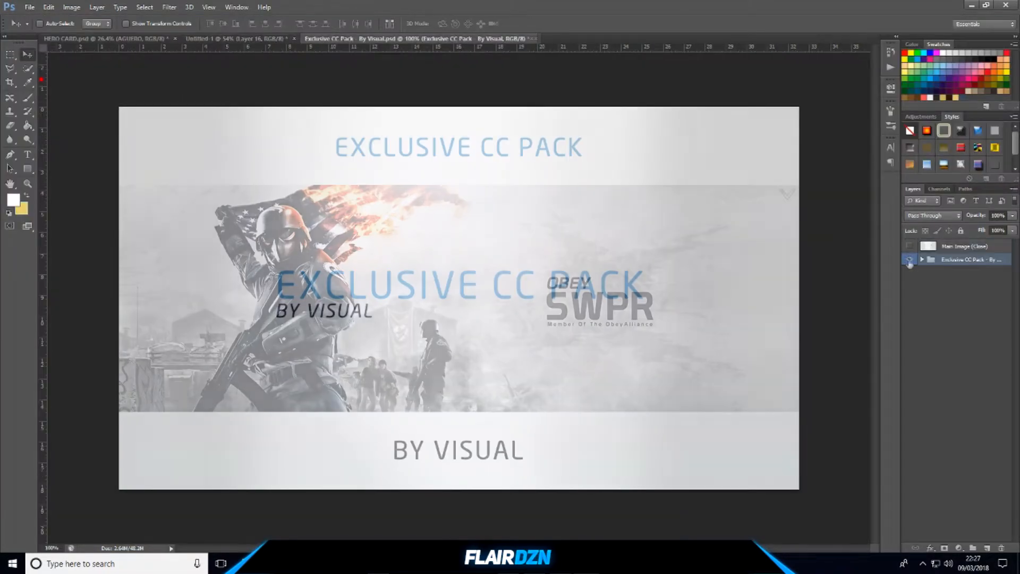
Step: Copy Twitter, Facebook and YouTube icons from the 2k Graphics Pack and place them beneath FRANKLIN
{"action": "left_click", "coordinate": [921, 260]}
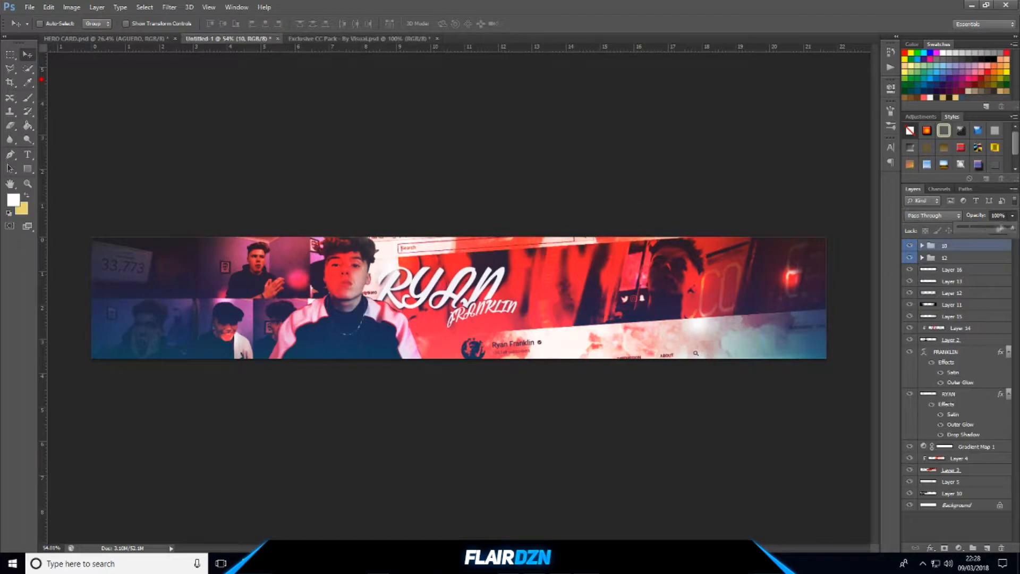
{"action": "left_click", "coordinate": [30, 7]}
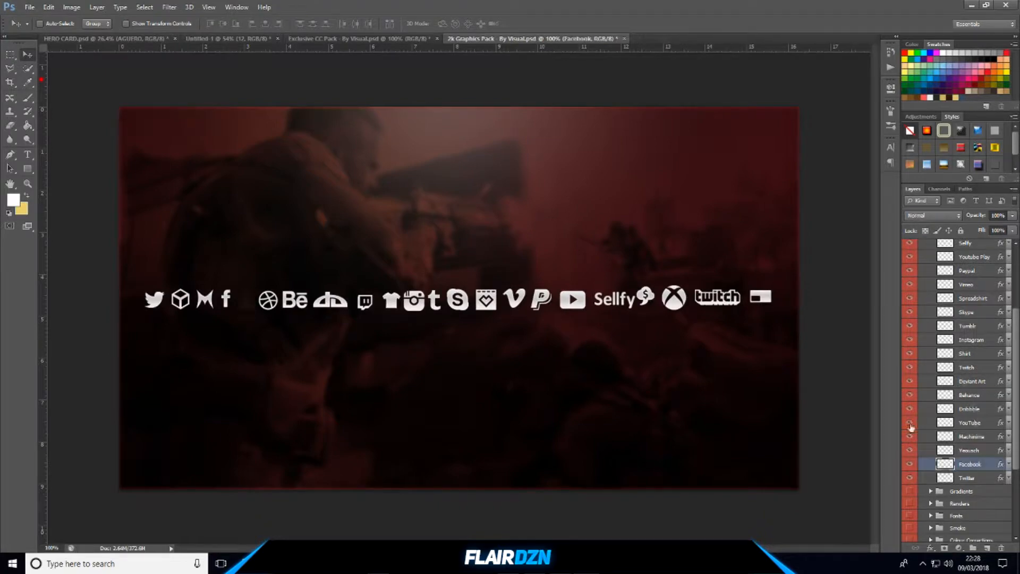
{"action": "left_click", "coordinate": [225, 38]}
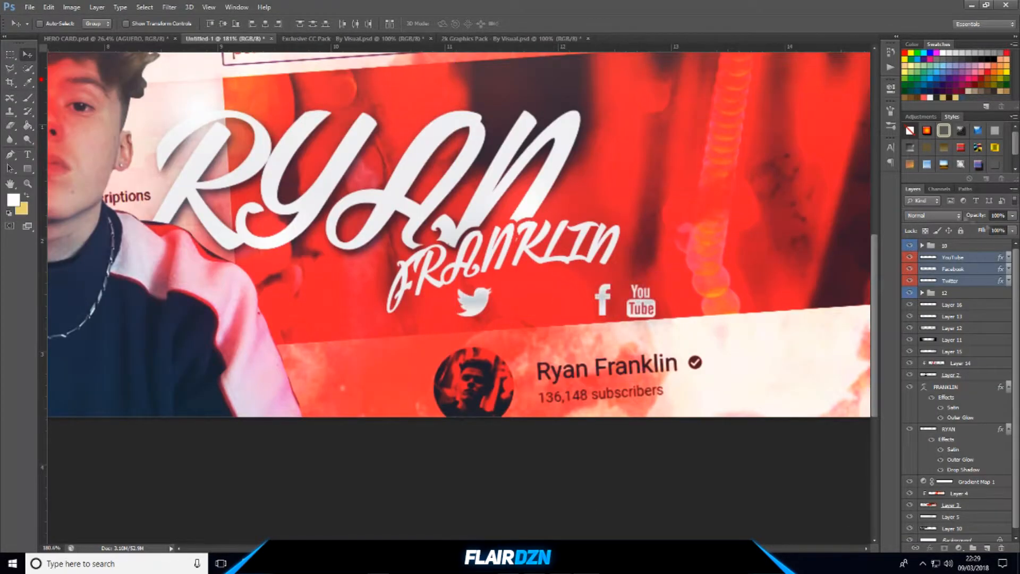